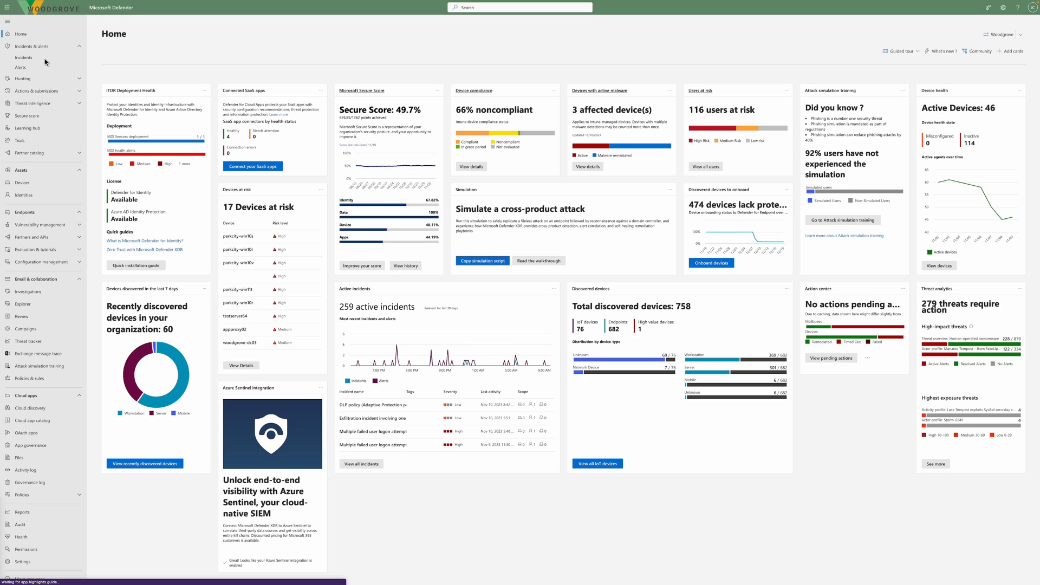
- Open the Incidents queue from Incidents & alerts in the left navigation
left_click(24, 57)
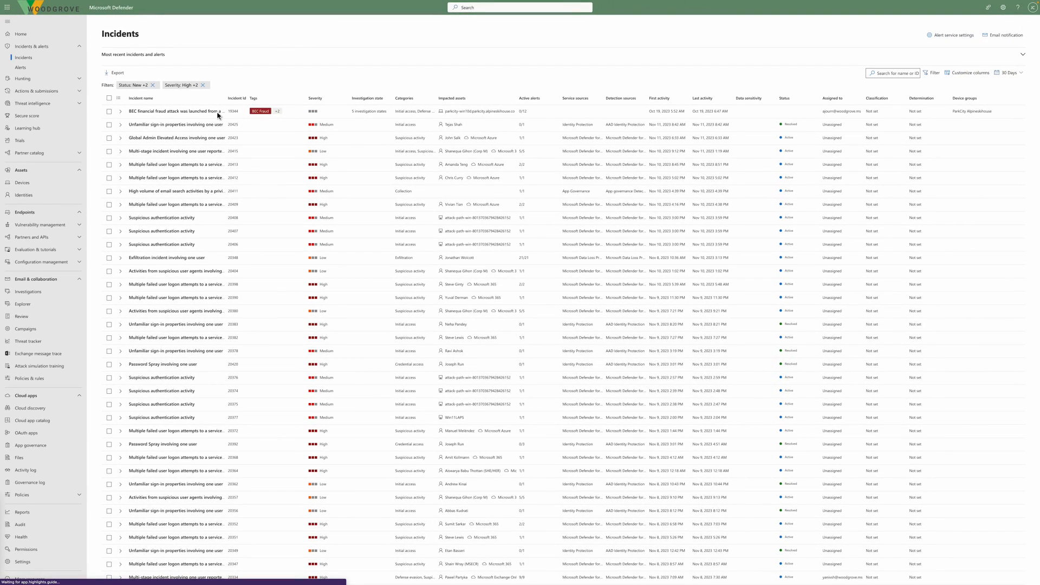
- Open the BEC financial fraud attack incident and review its Security Copilot summary
left_click(174, 111)
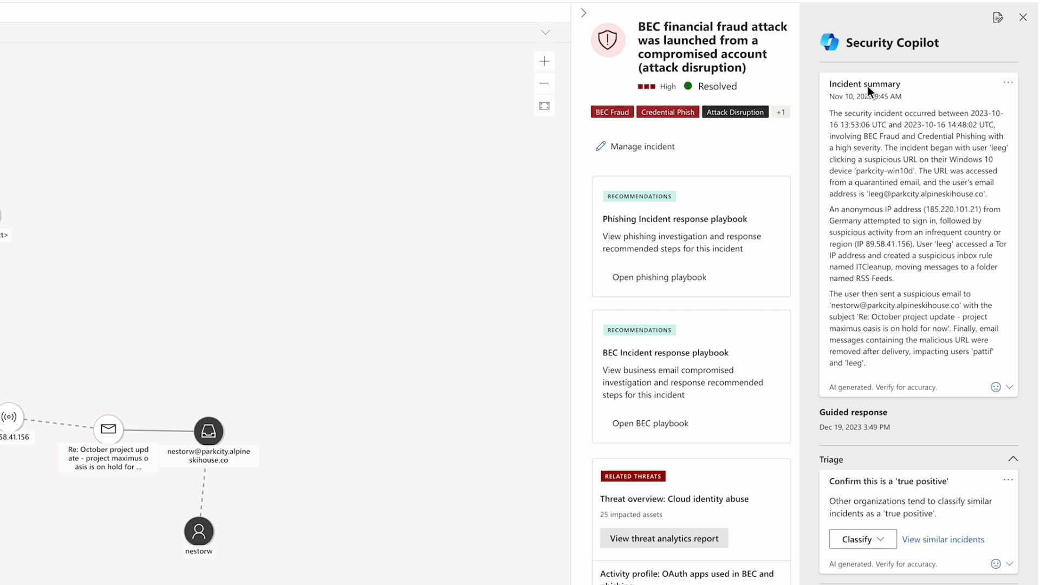
mouse_move(862, 493)
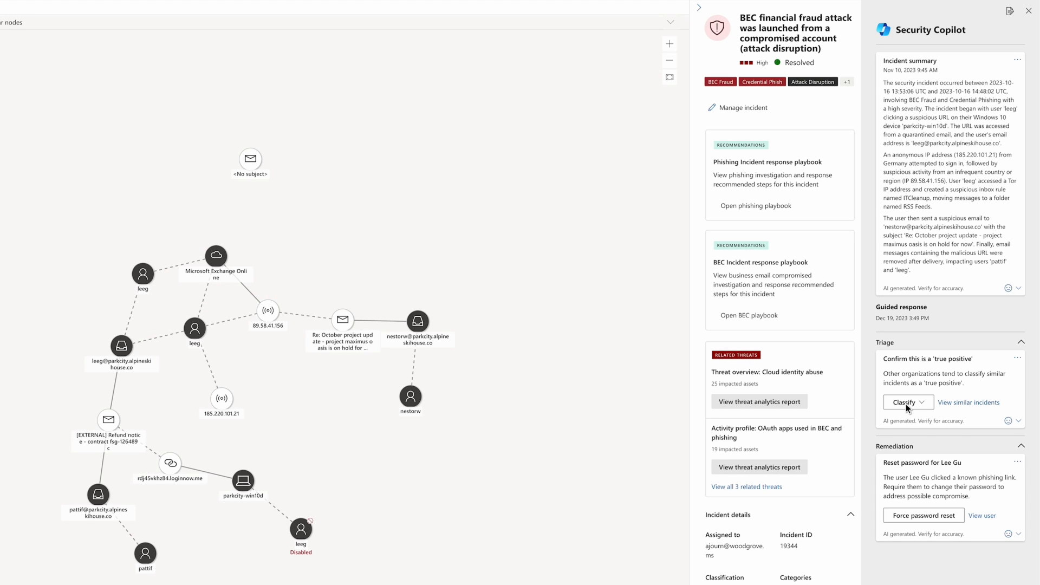
- Classify the incident as True positive > Phishing and force Lee Gu's password reset
left_click(907, 402)
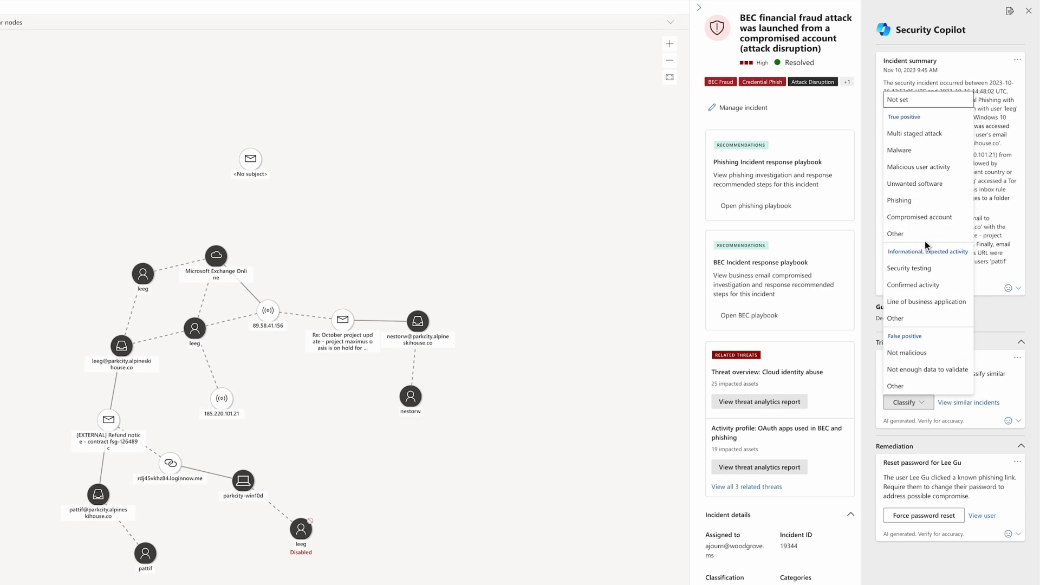
mouse_move(928, 207)
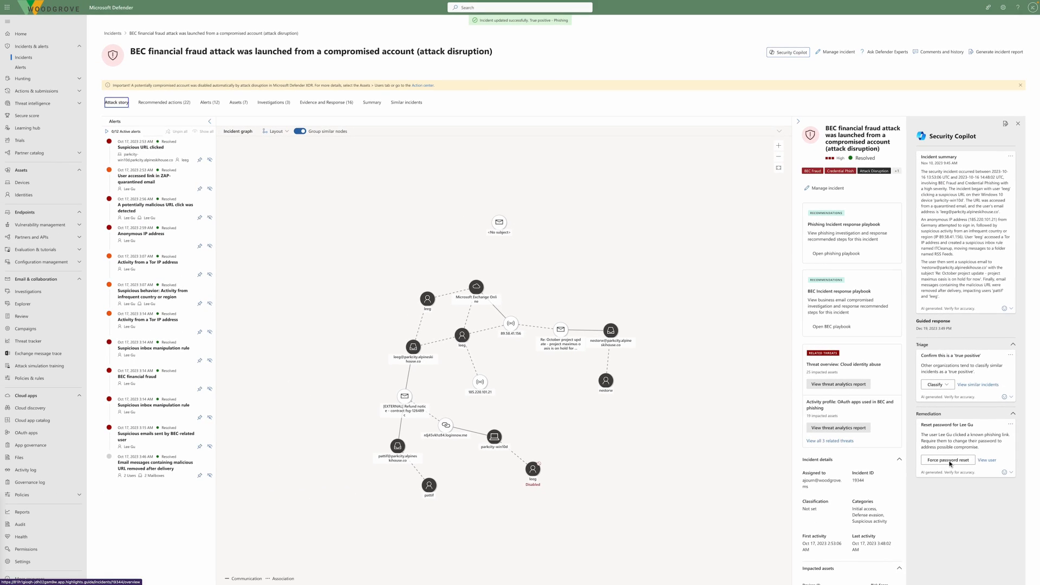
left_click(947, 459)
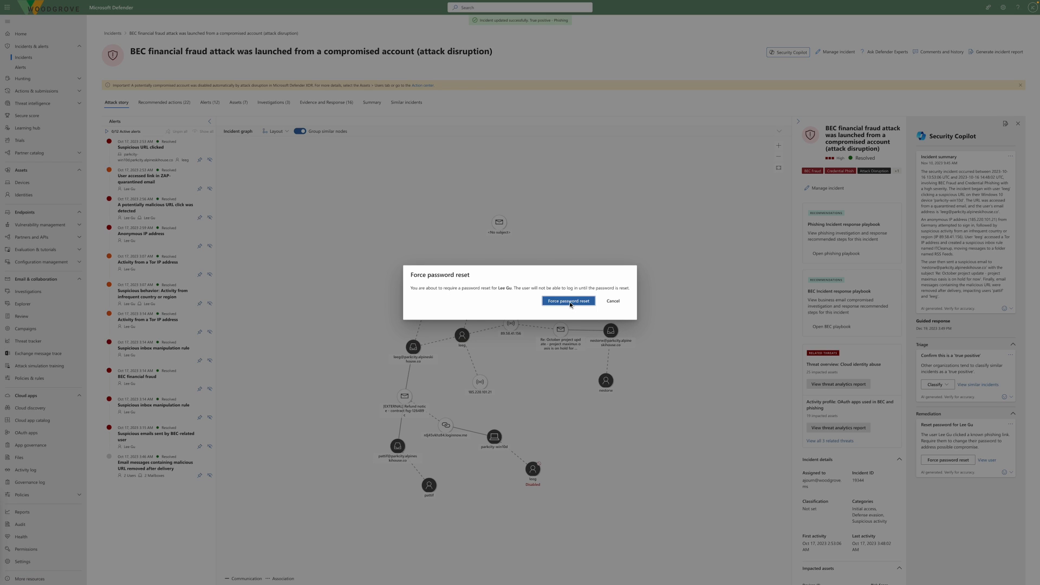
left_click(567, 301)
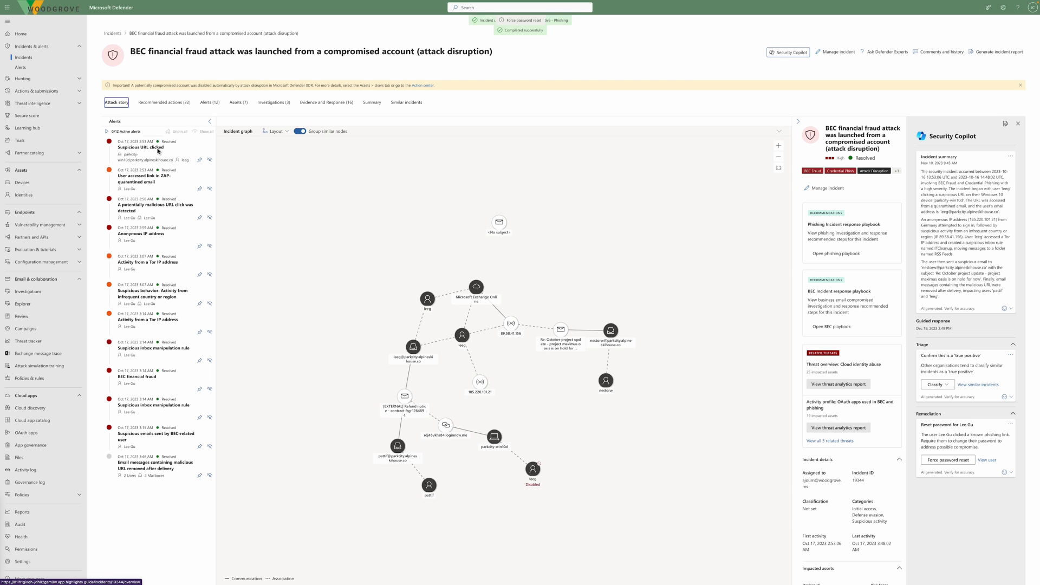
- View the Anonymous IP address and Tor IP address (89.58.41.156) alert details
left_click(139, 147)
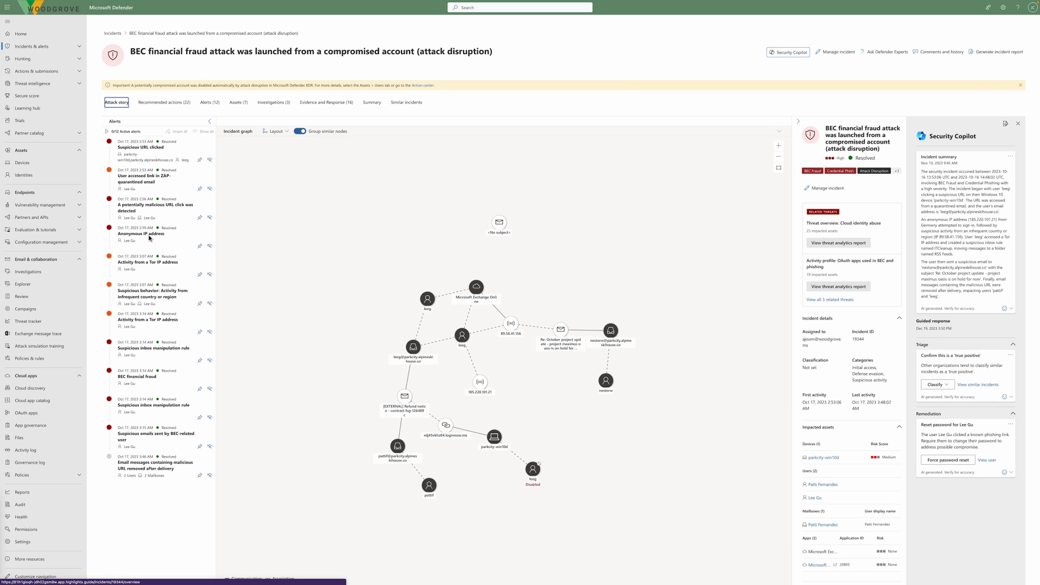
left_click(141, 233)
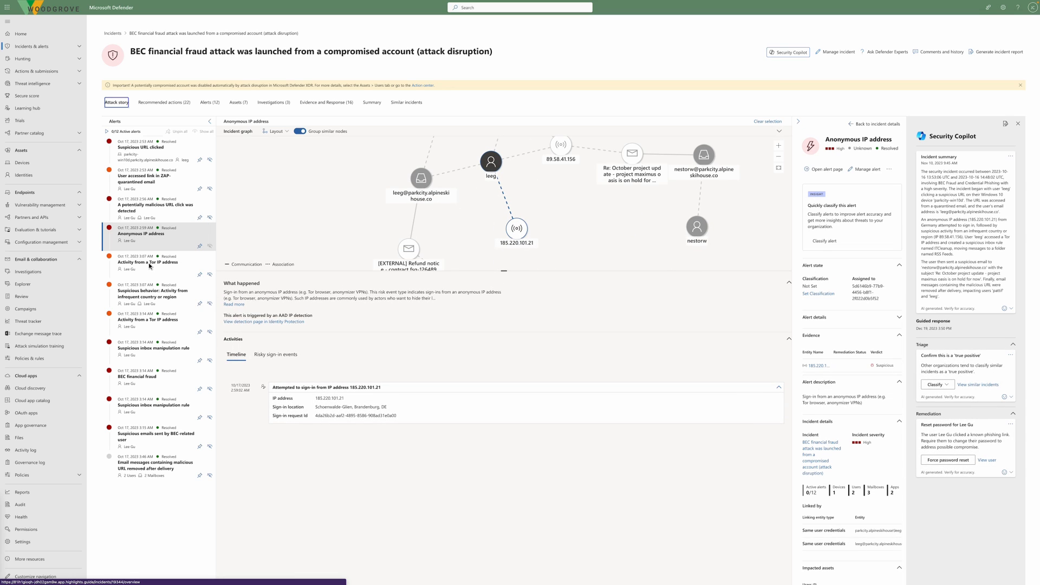
left_click(149, 262)
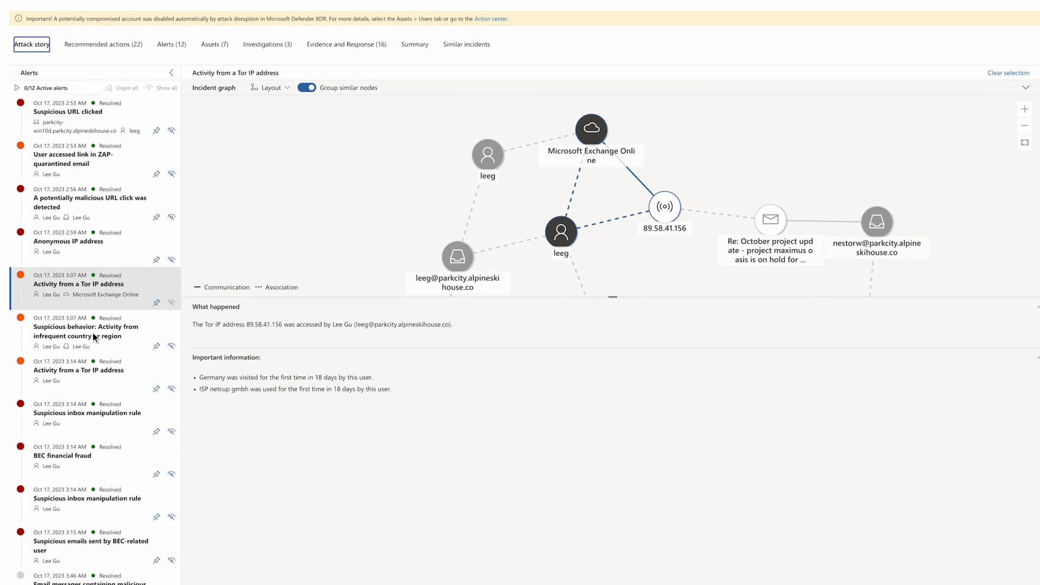
- Review the infrequent-country, inbox-rule, BEC fraud and suspicious-email alerts, then view recommended actions
left_click(85, 331)
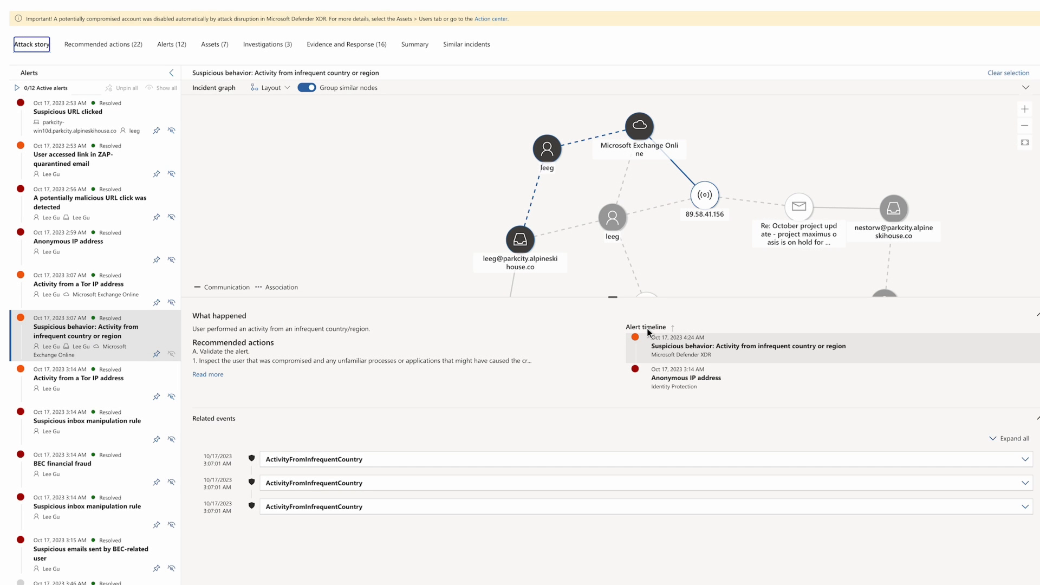
left_click(86, 420)
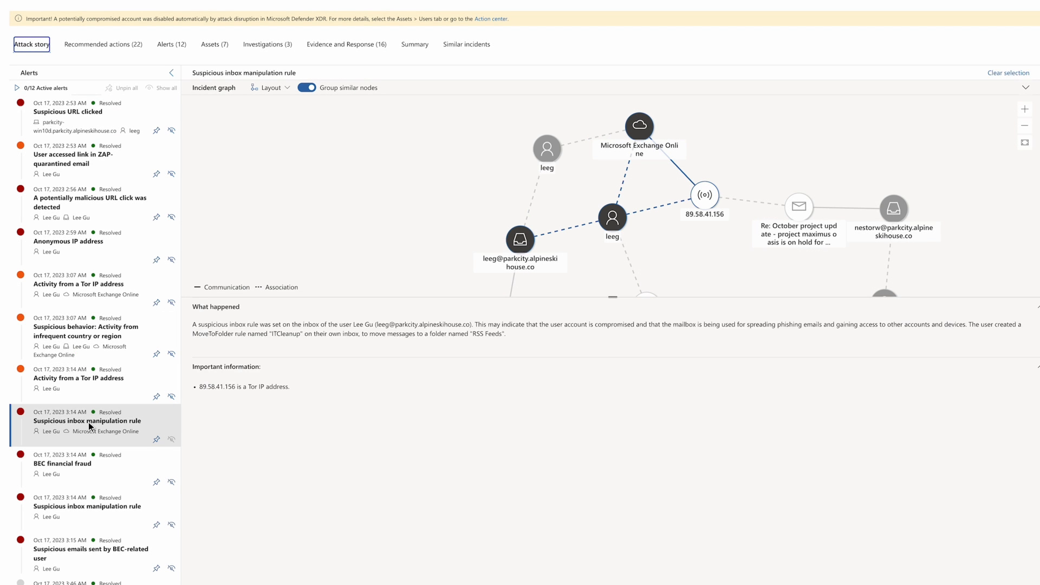
mouse_move(621, 334)
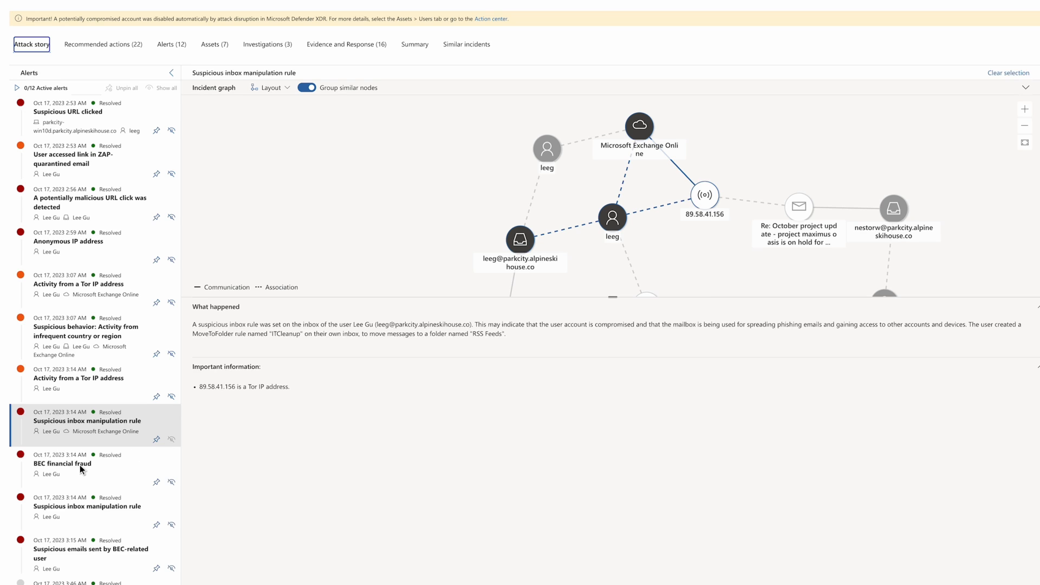
left_click(63, 463)
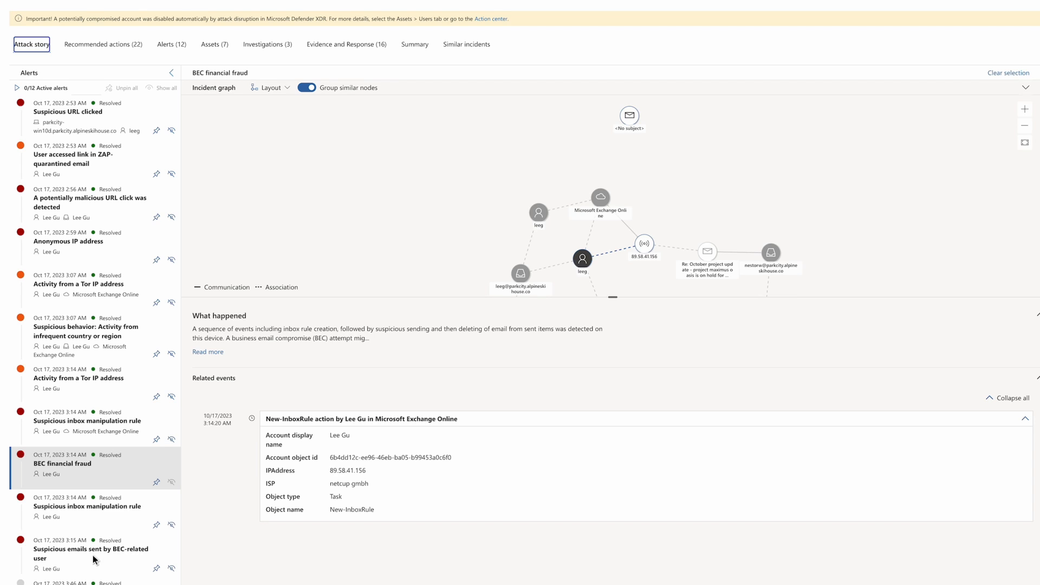
mouse_move(103, 186)
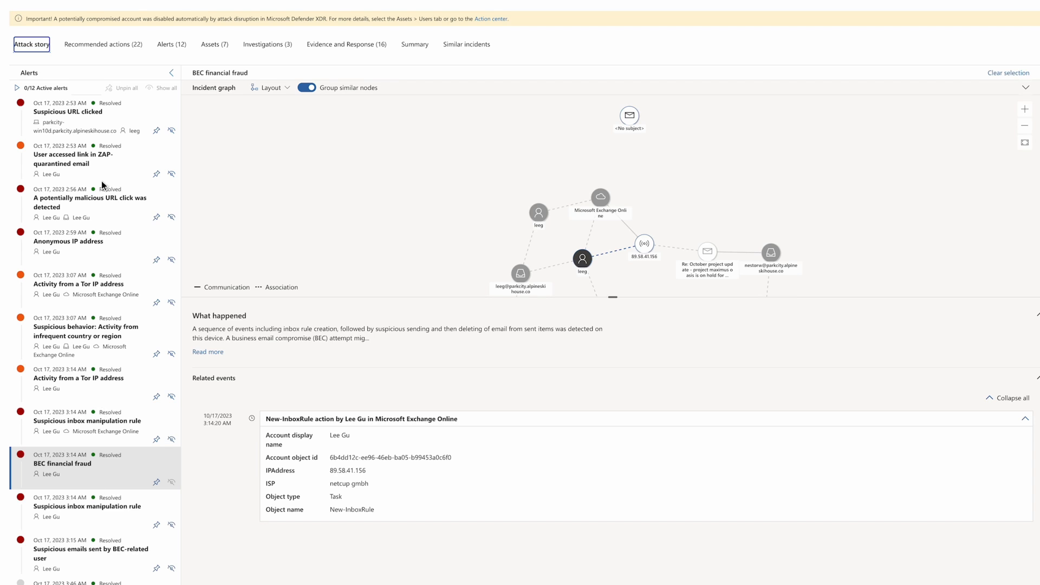
left_click(91, 553)
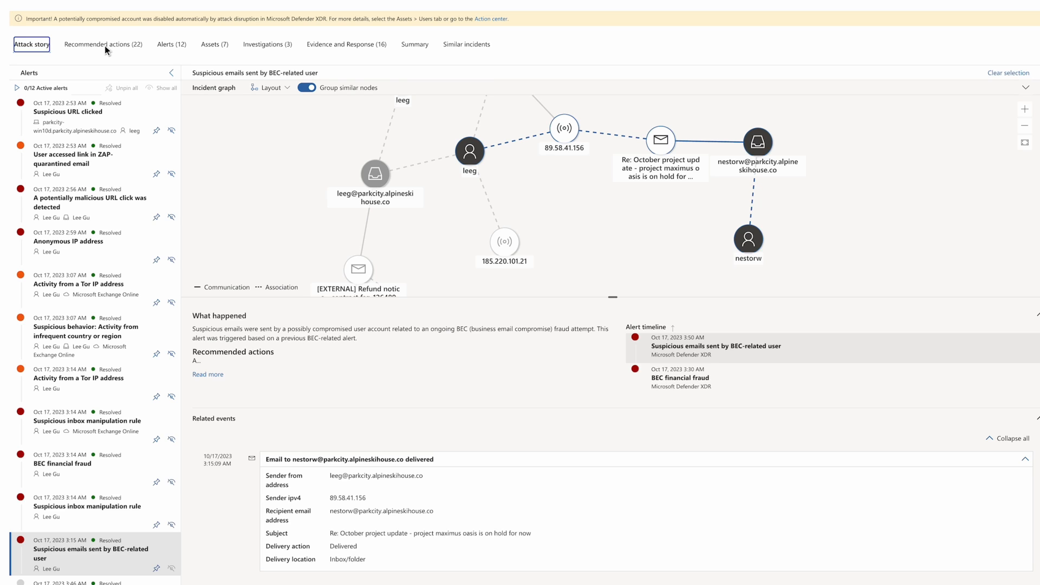
left_click(103, 44)
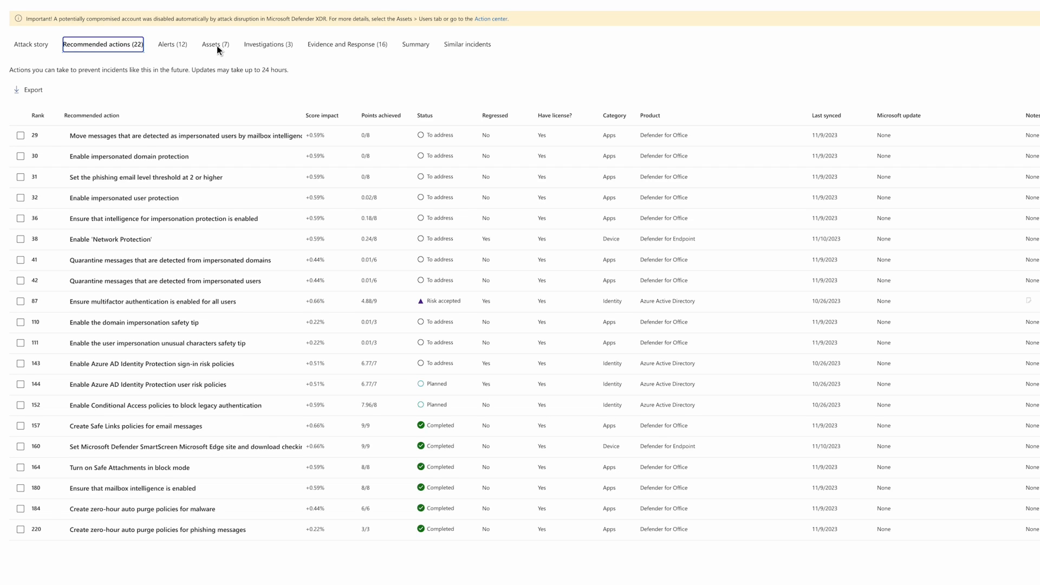
- List the incident's impacted users under Assets, showing Lee Gu disabled
left_click(213, 44)
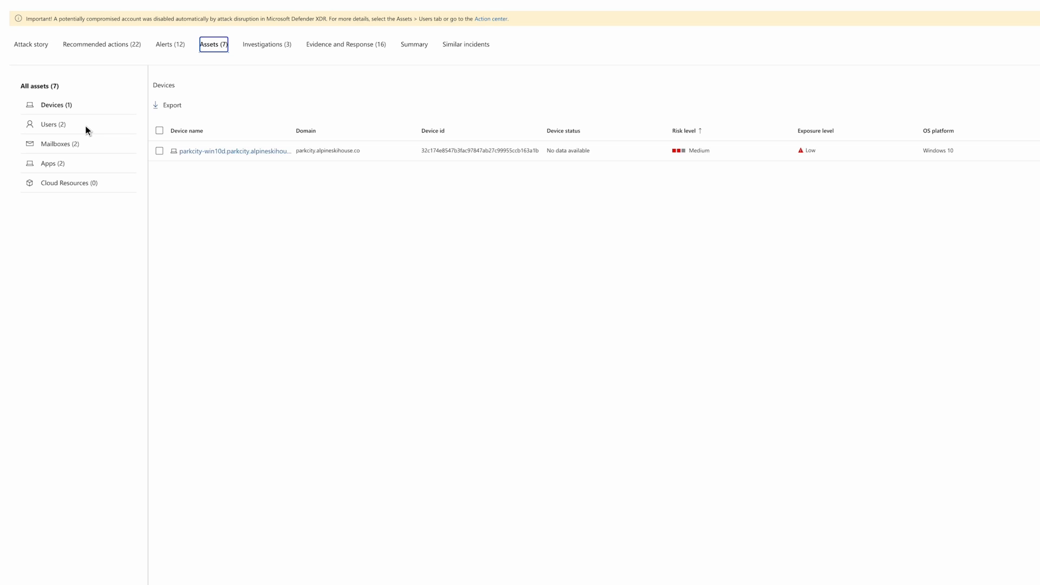
left_click(49, 124)
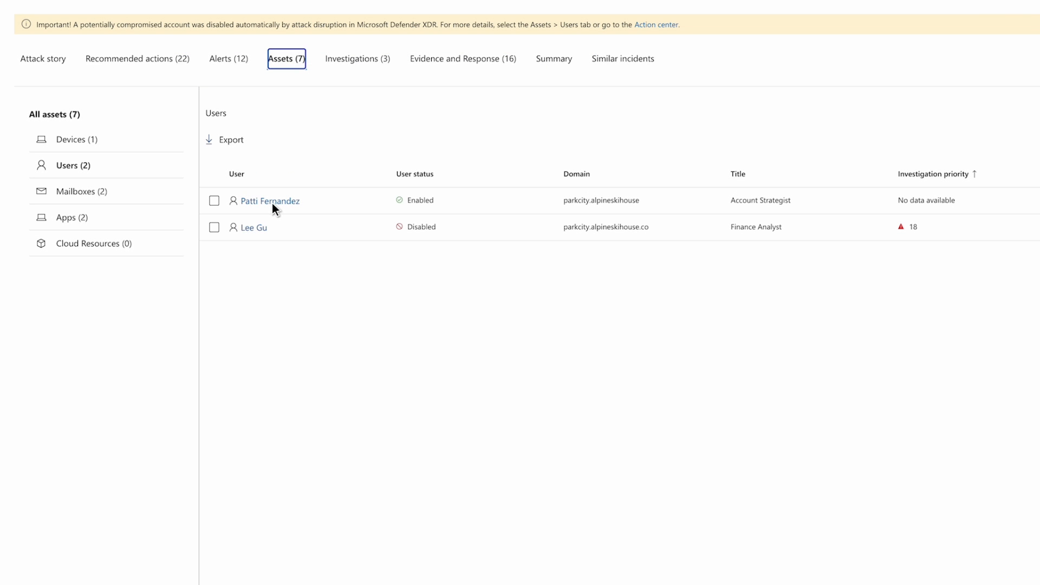
mouse_move(362, 65)
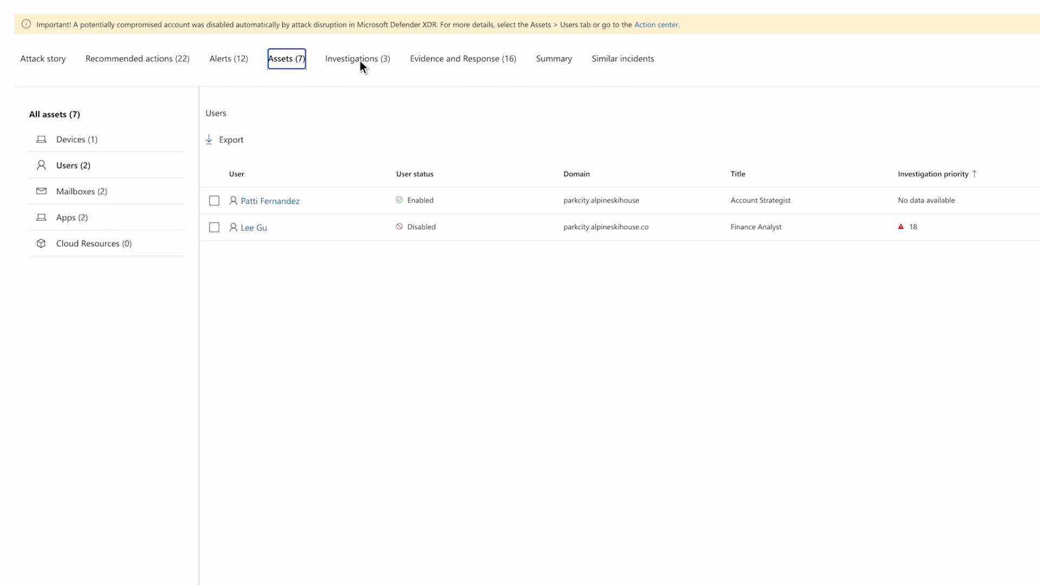
- Check the incident Summary tab, then return to the Attack story graph
left_click(357, 59)
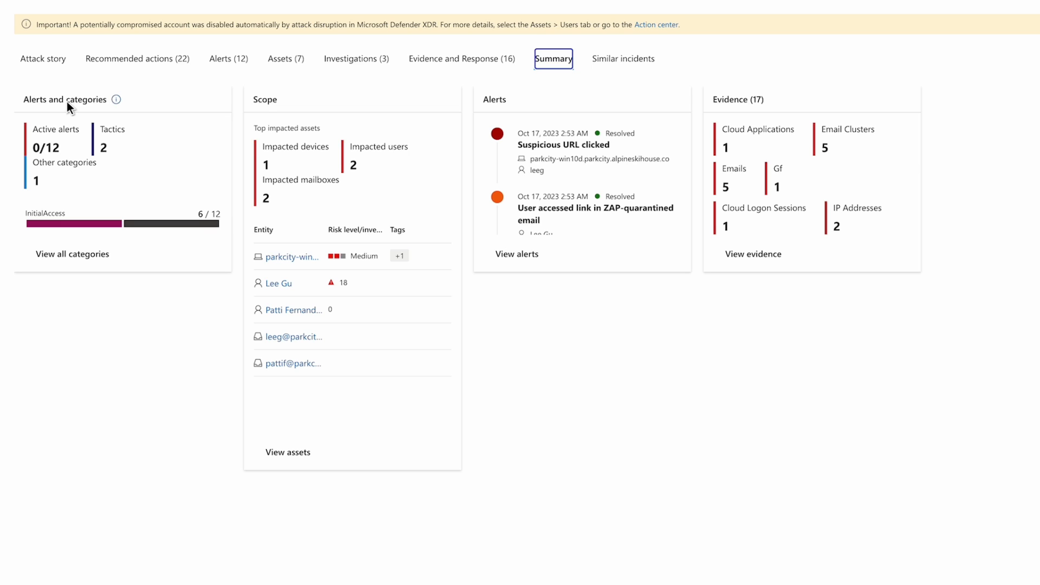
mouse_move(45, 66)
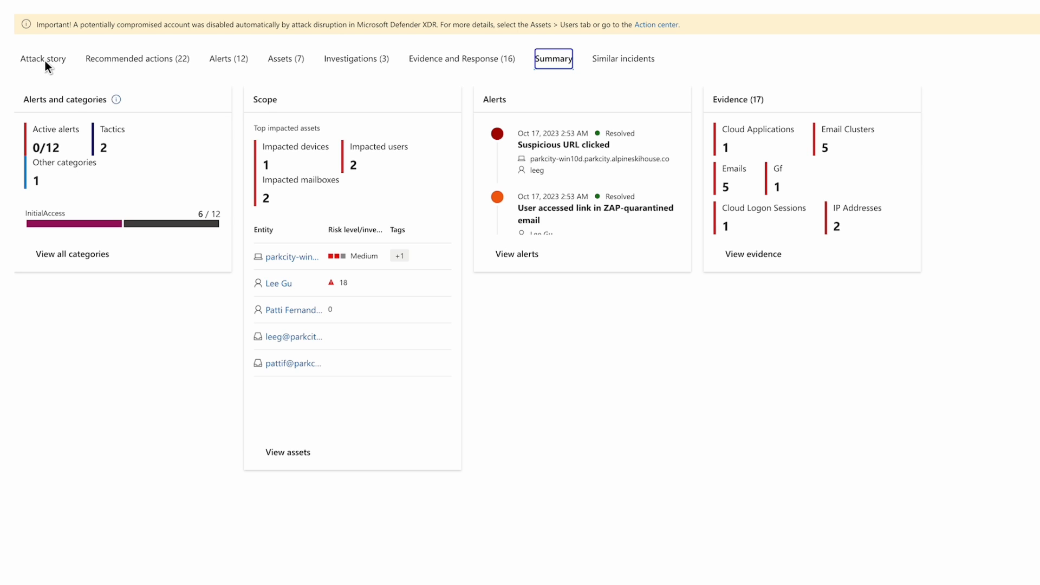
left_click(42, 58)
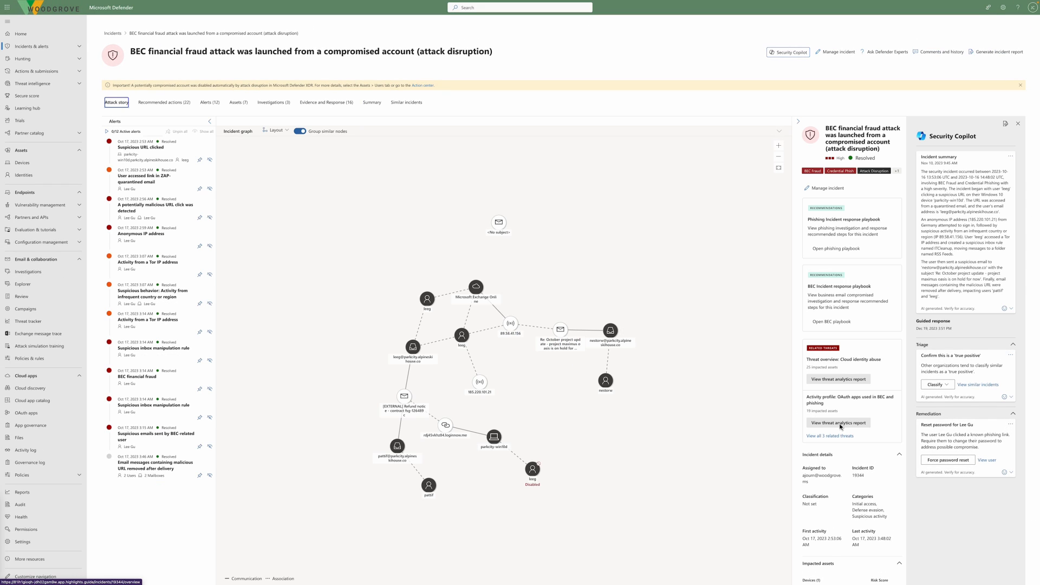
- Open the OAuth apps in BEC and phishing threat analytics report and its Analyst report
left_click(838, 422)
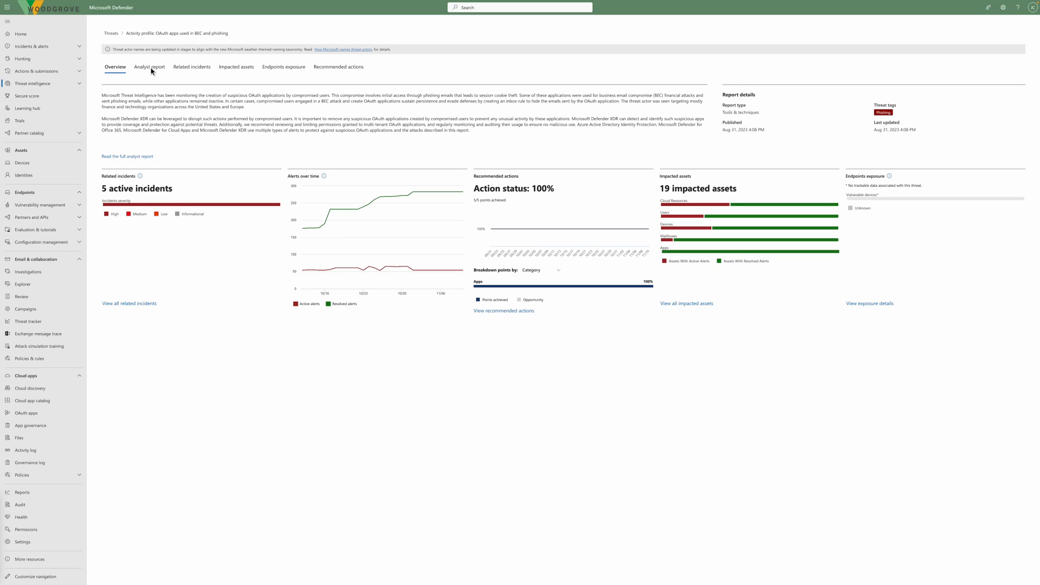
left_click(149, 66)
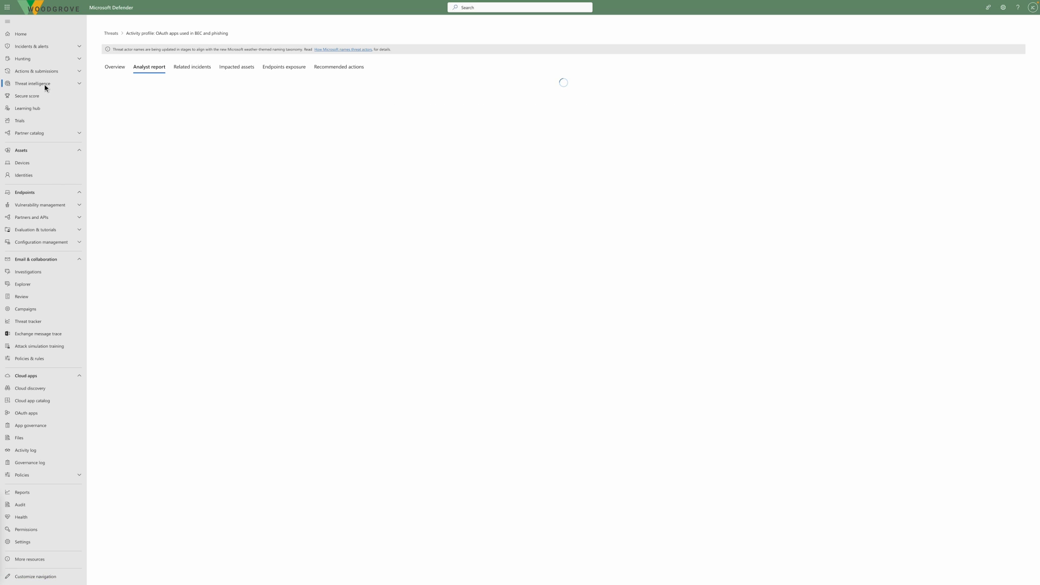